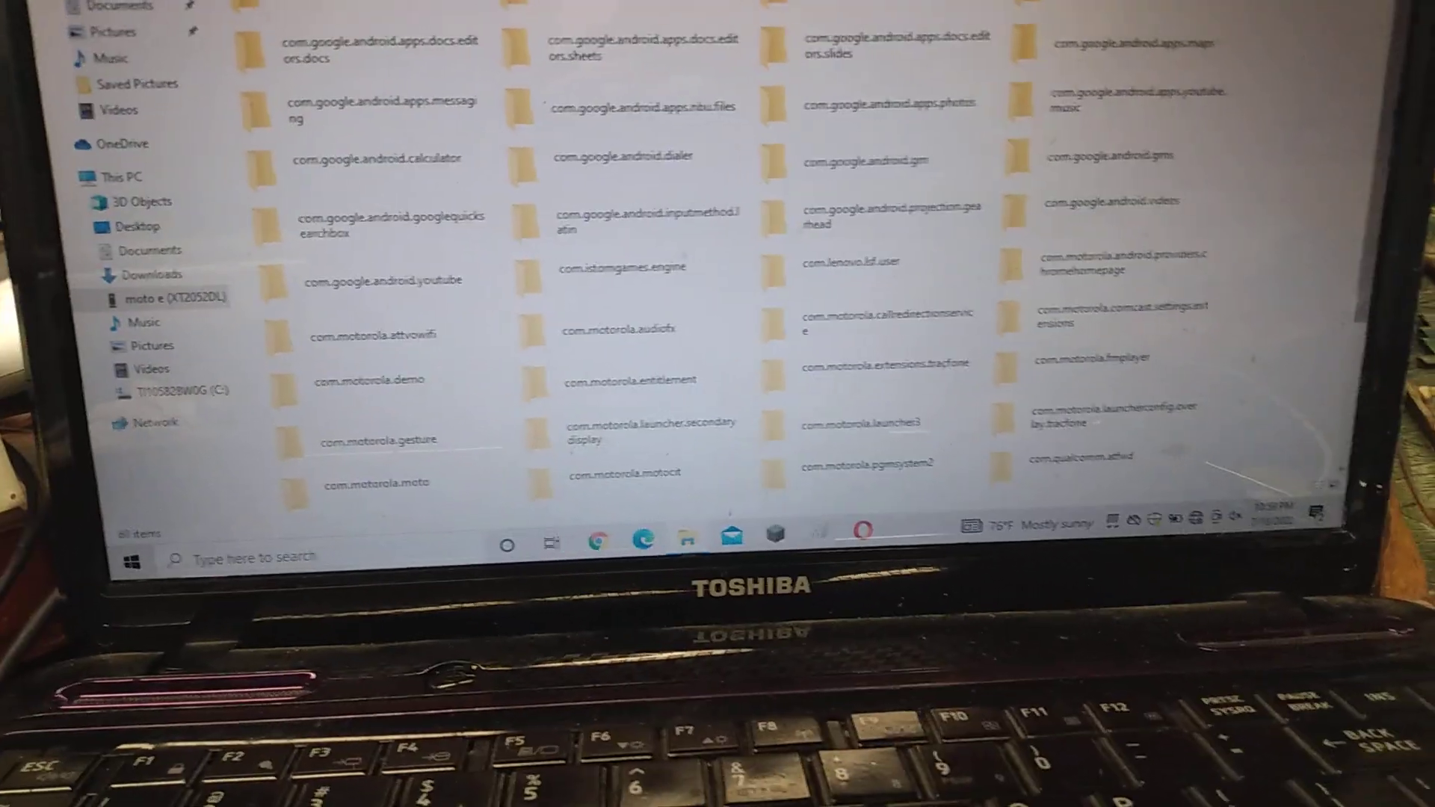
scroll(down, 3)
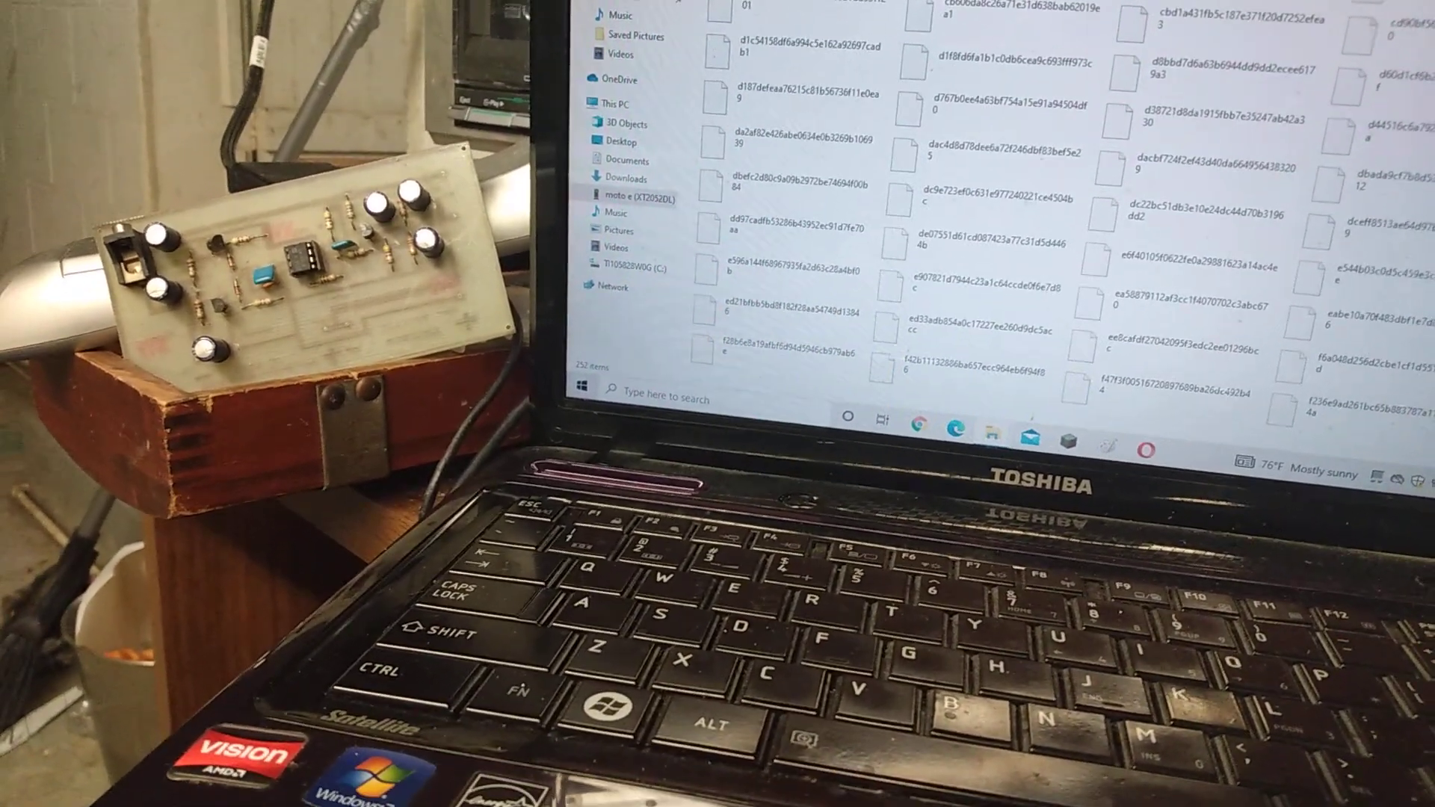
scroll(down, 3)
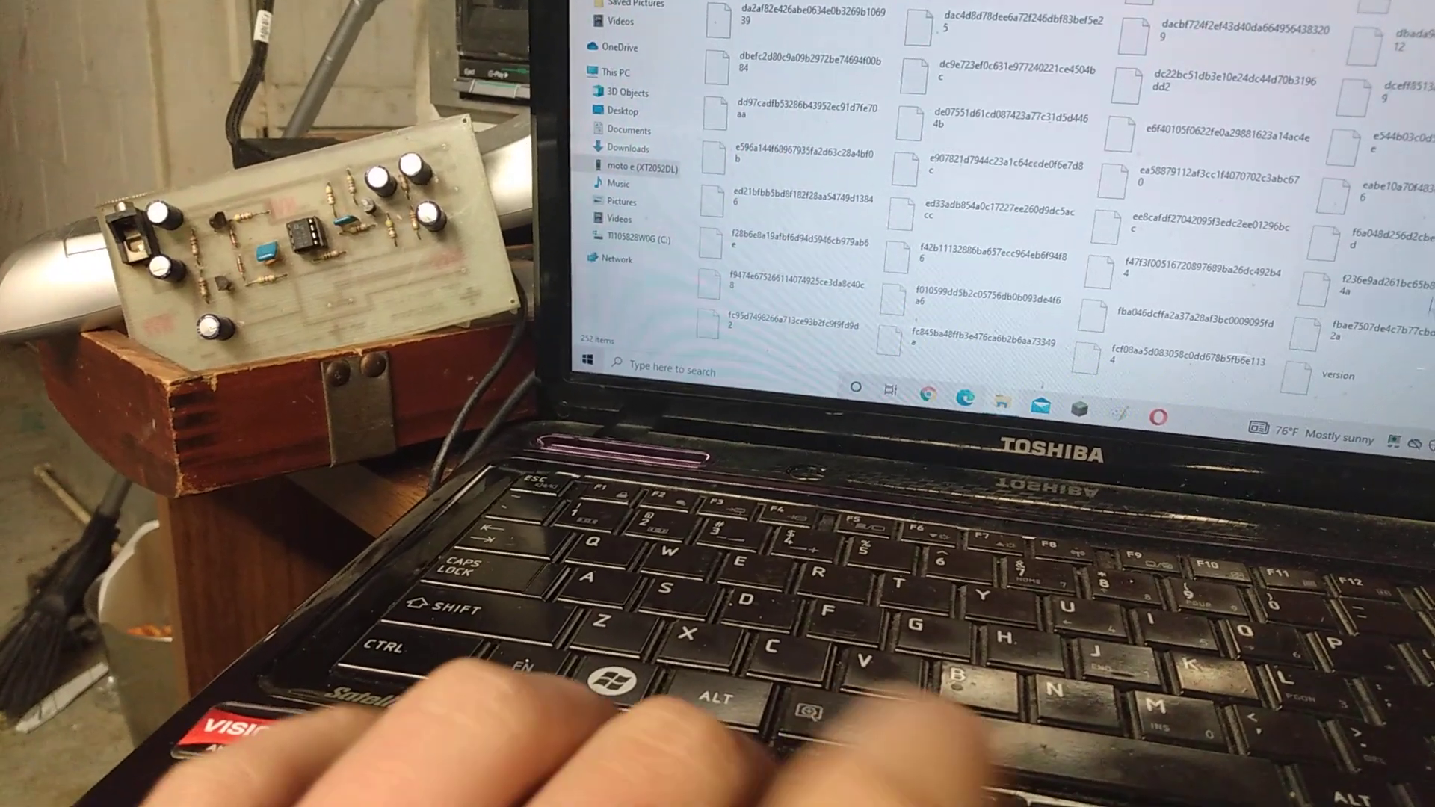